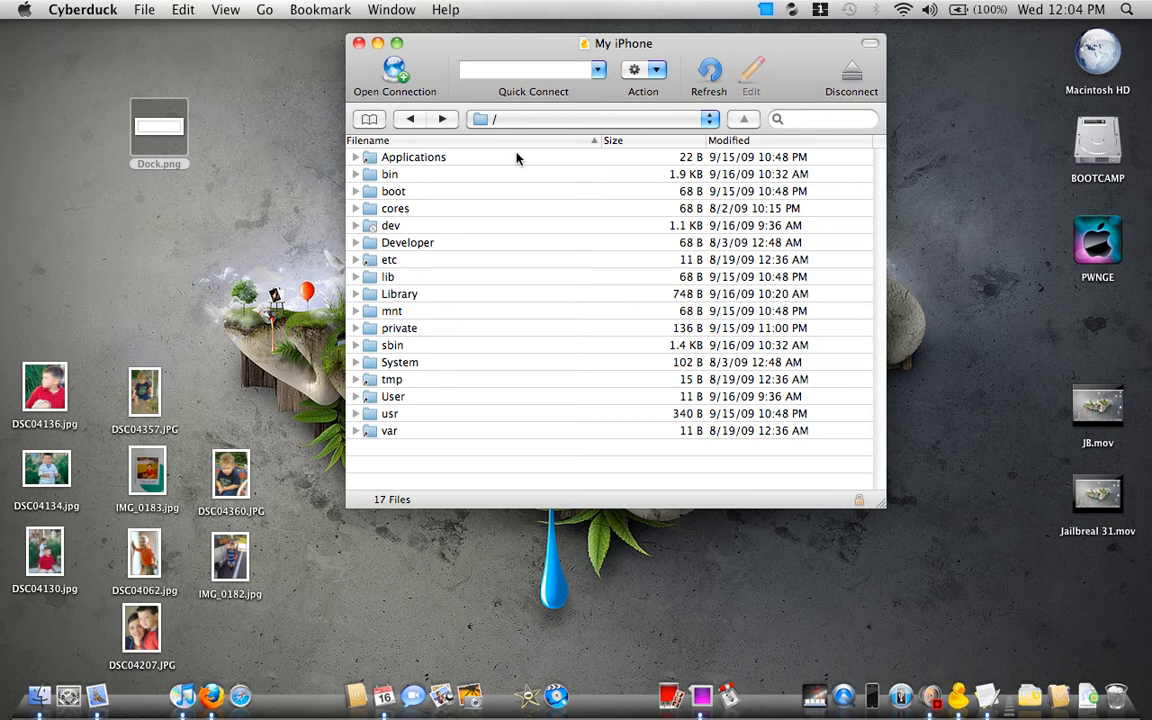
pyautogui.moveTo(678, 40)
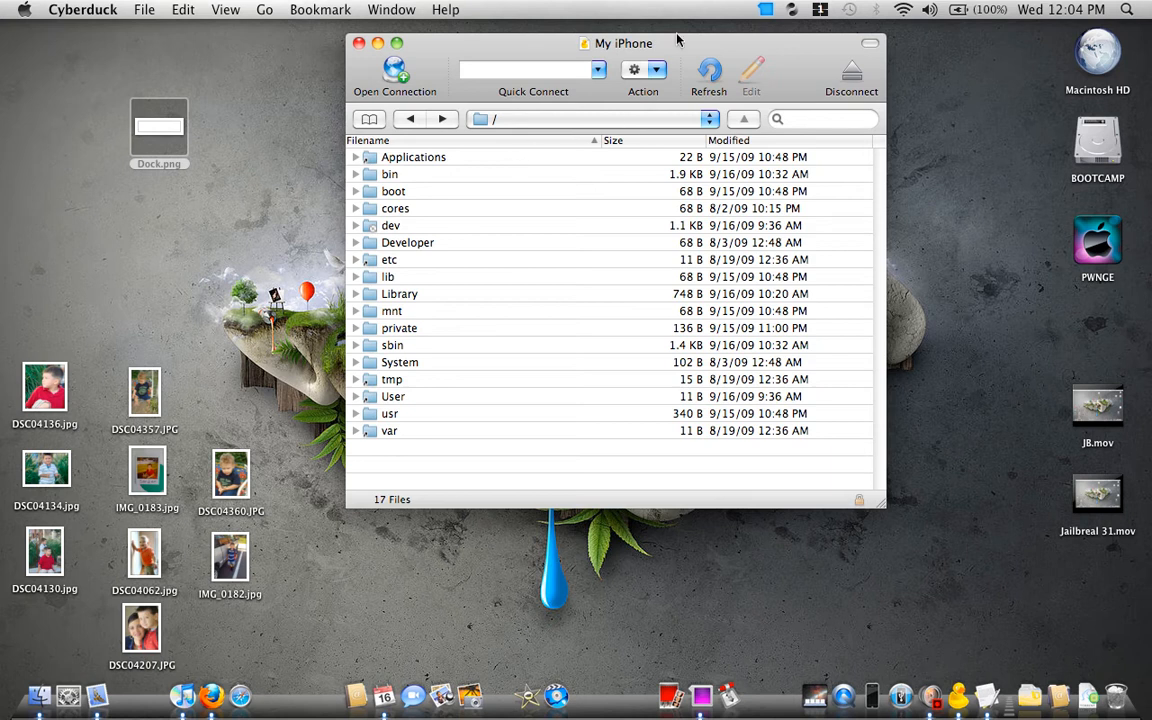
pyautogui.moveTo(678, 48)
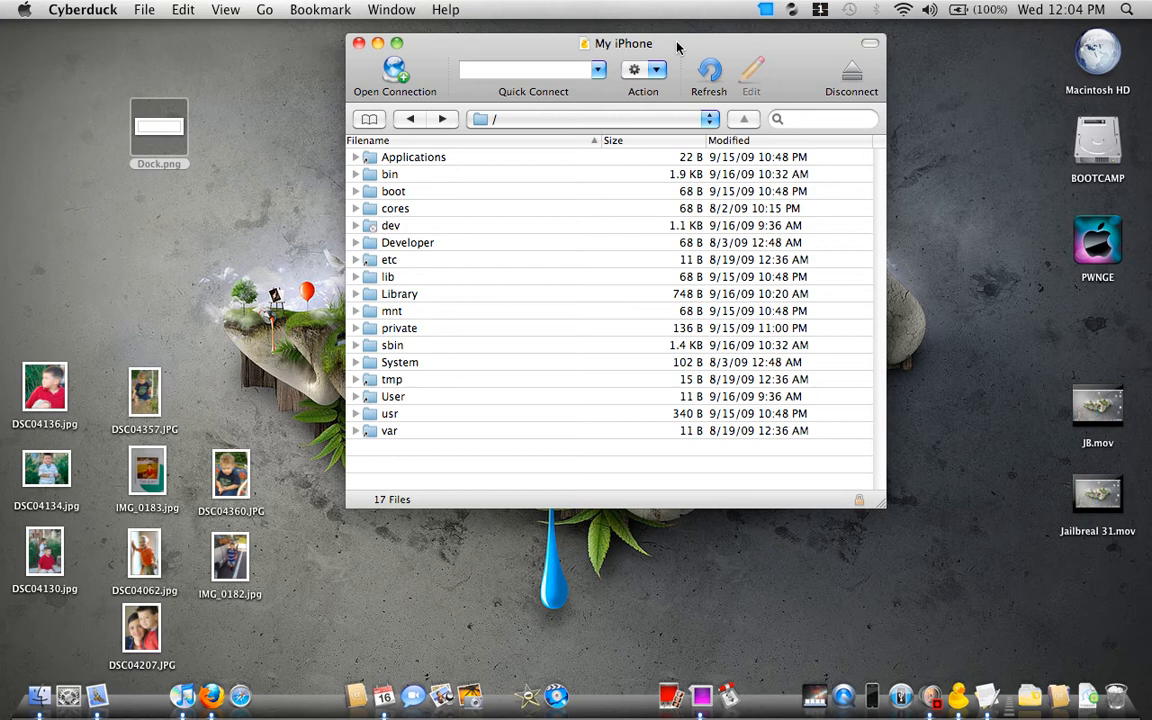
pyautogui.moveTo(384, 414)
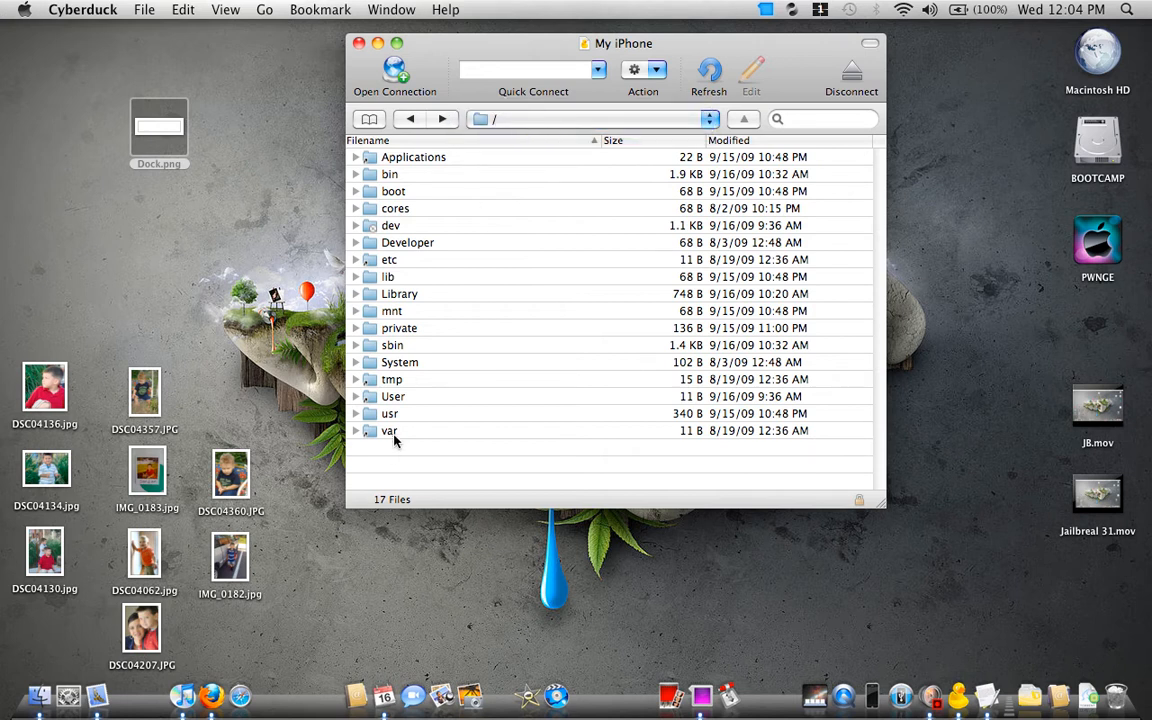
# Step: Browse into var > stash > Themes.caKNnb > Transparent Dock.theme to reach its Dock.png
pyautogui.doubleClick(388, 430)
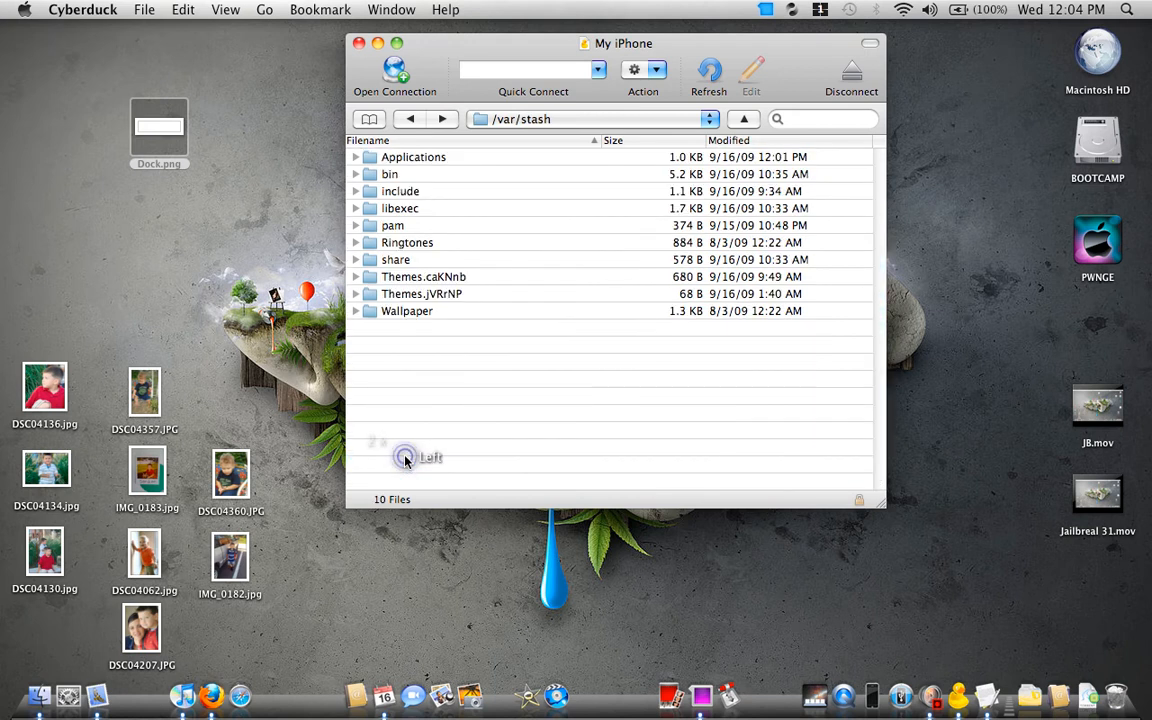
pyautogui.doubleClick(424, 276)
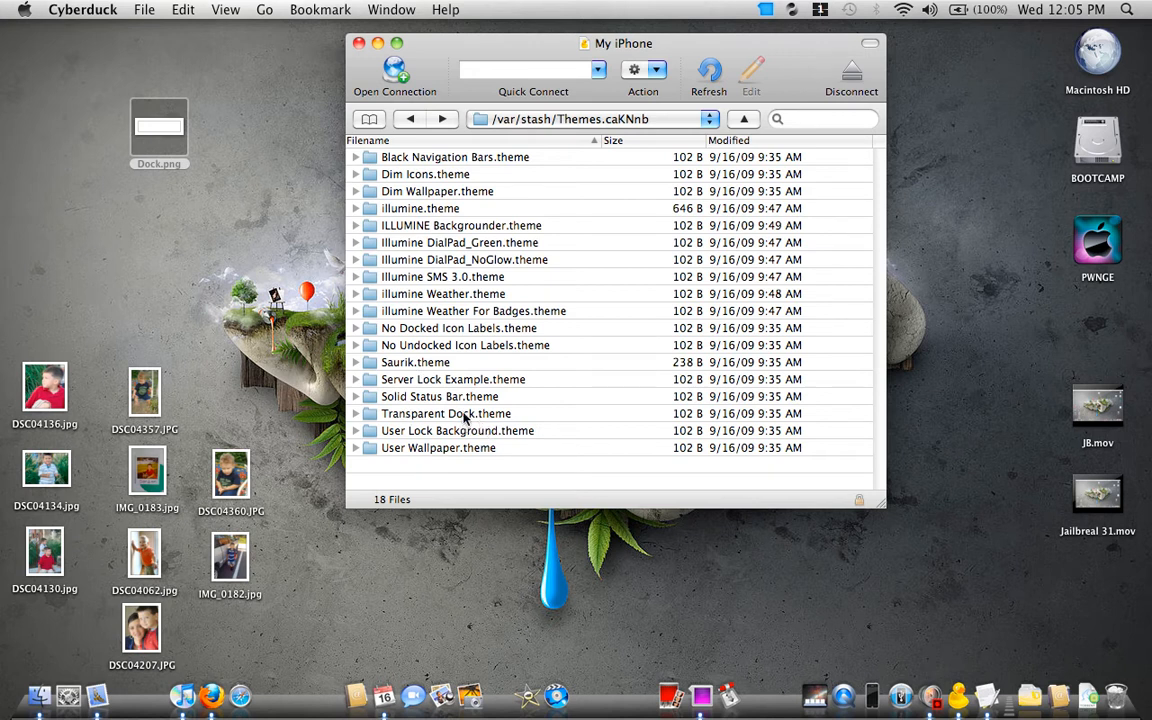
pyautogui.doubleClick(446, 412)
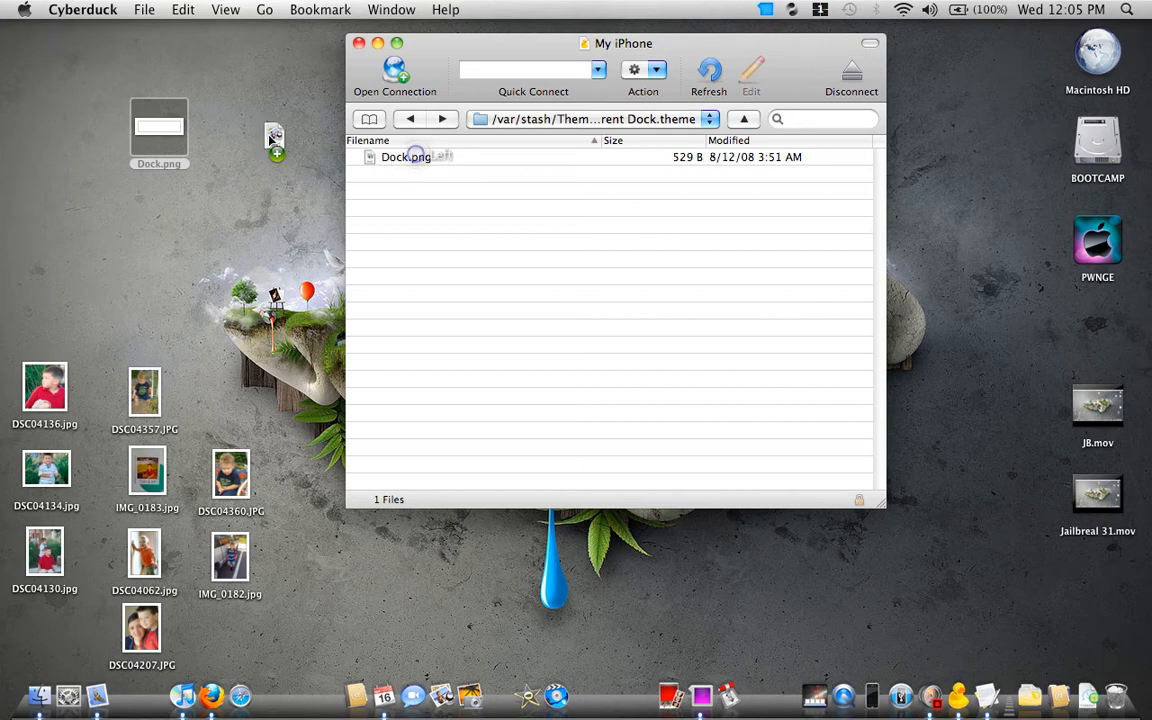
# Step: Copy Dock.png to the desktop and rename it SBDockBG.png
pyautogui.moveTo(276, 140); pyautogui.dragTo(412, 160)
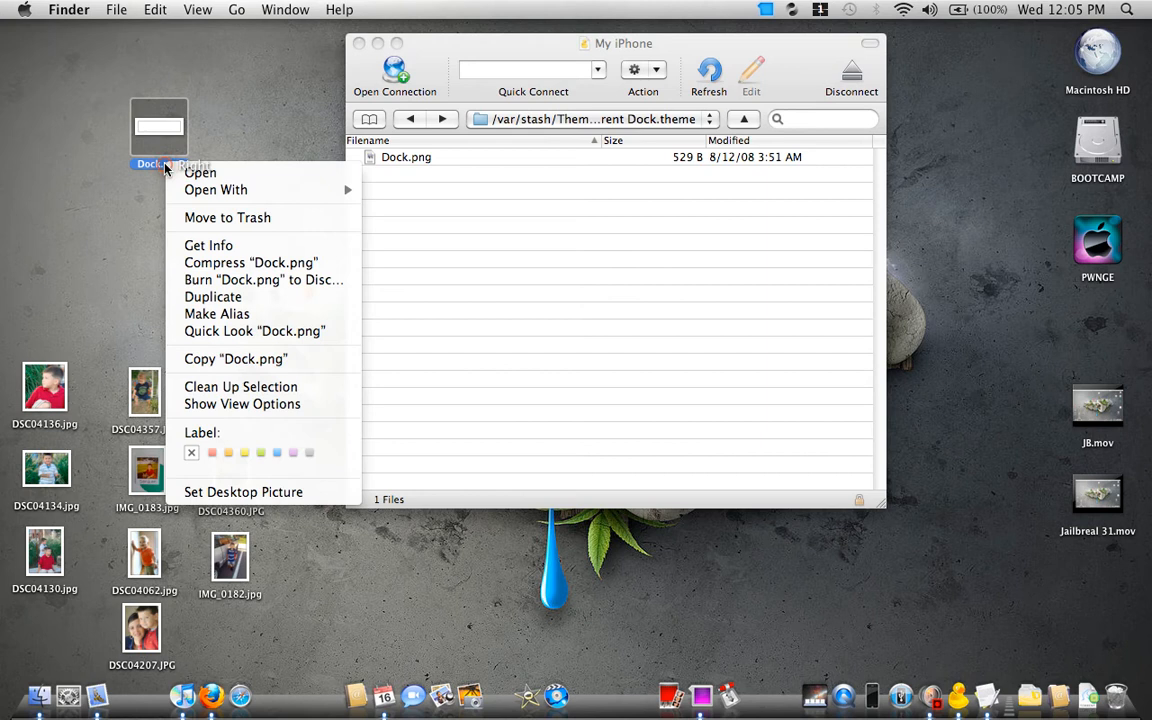
pyautogui.moveTo(264, 280)
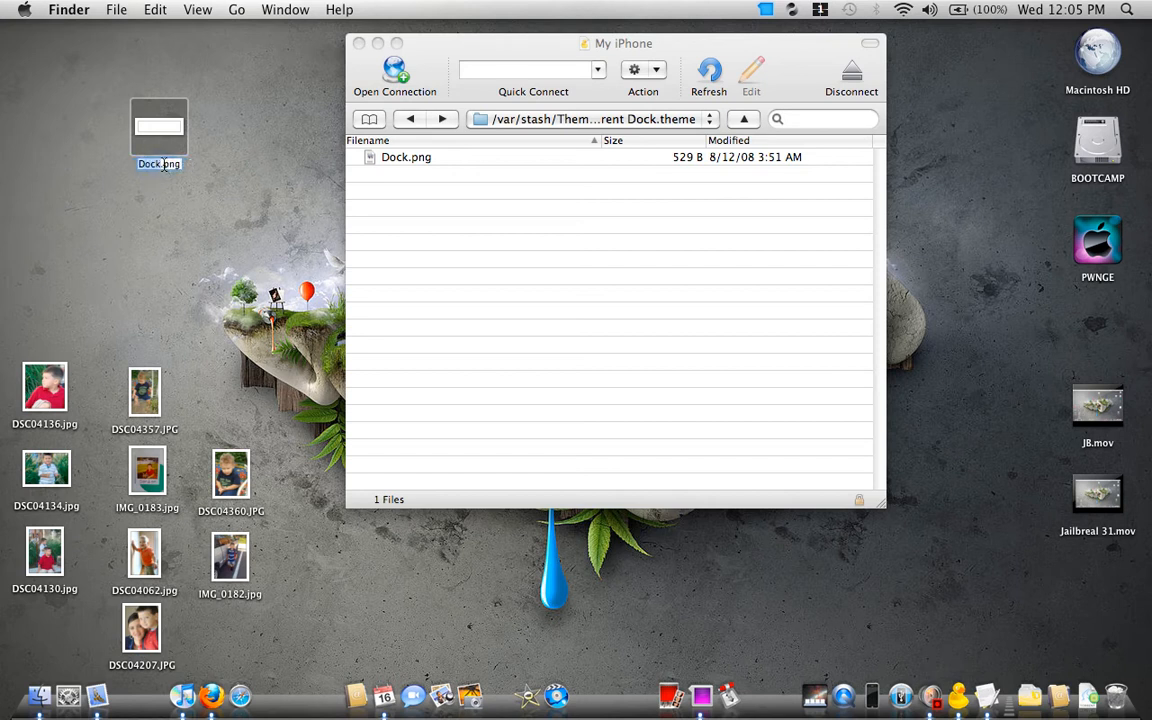
pyautogui.write('SBDockBG.png')
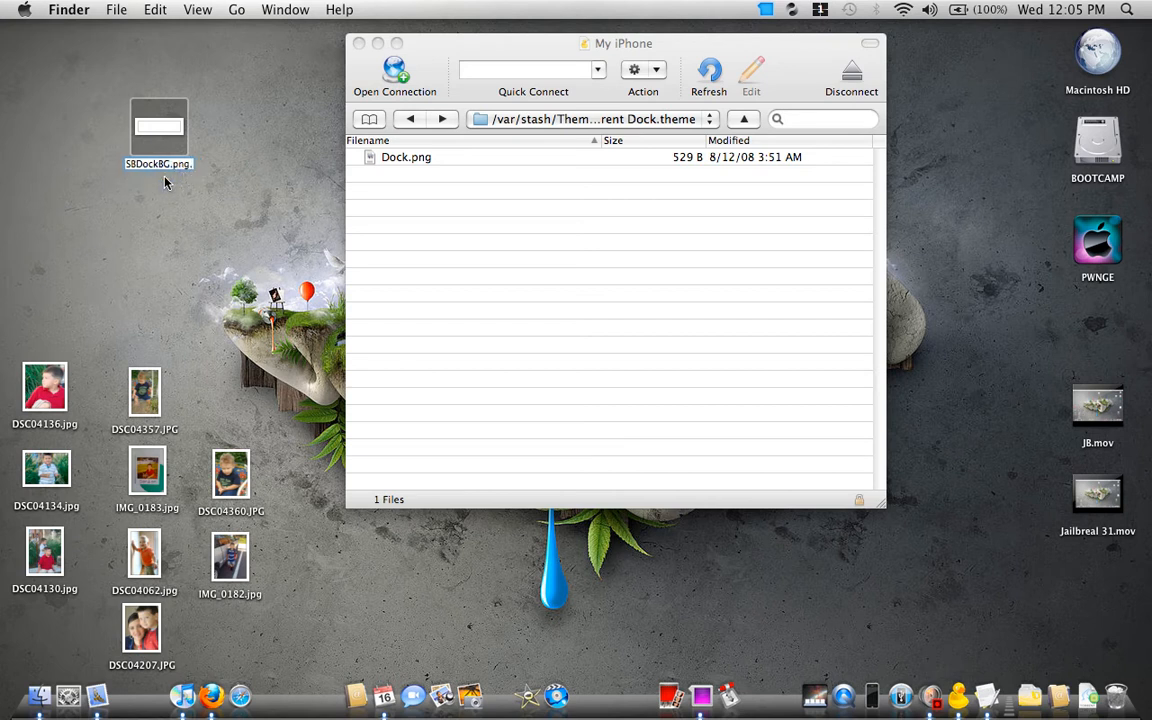
pyautogui.moveTo(144, 184)
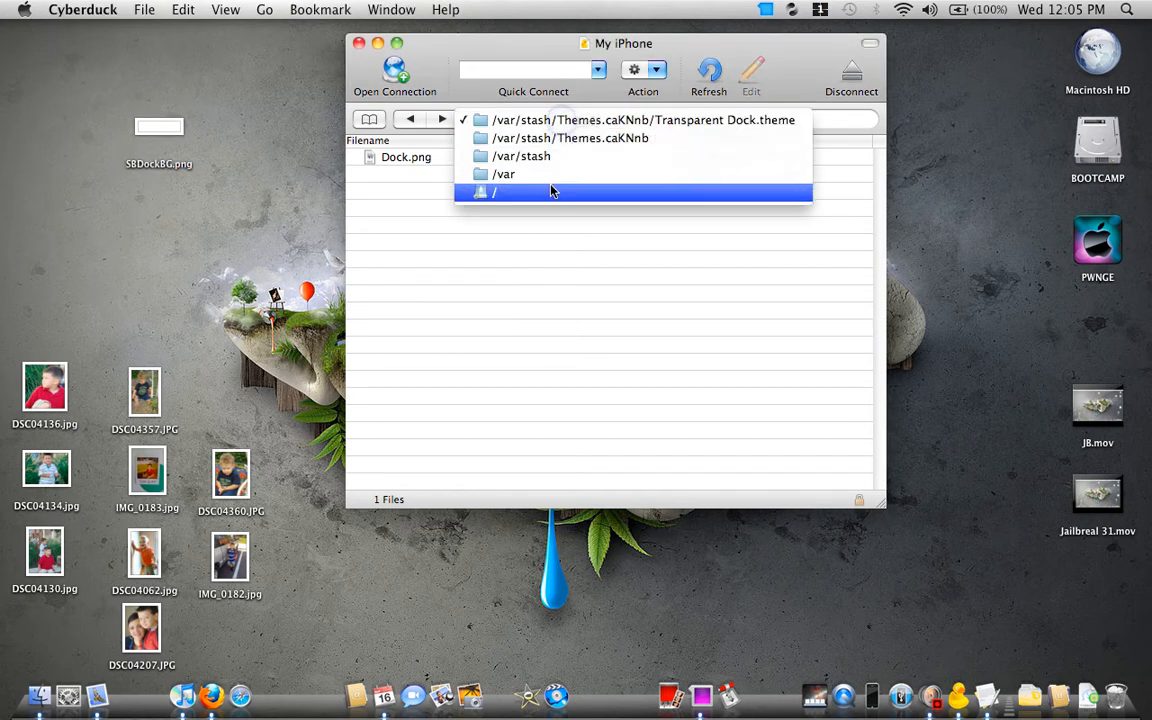
# Step: Return to the iPhone root and browse to /System/Library/CoreServices, selecting SpringBoard.app
pyautogui.click(492, 192)
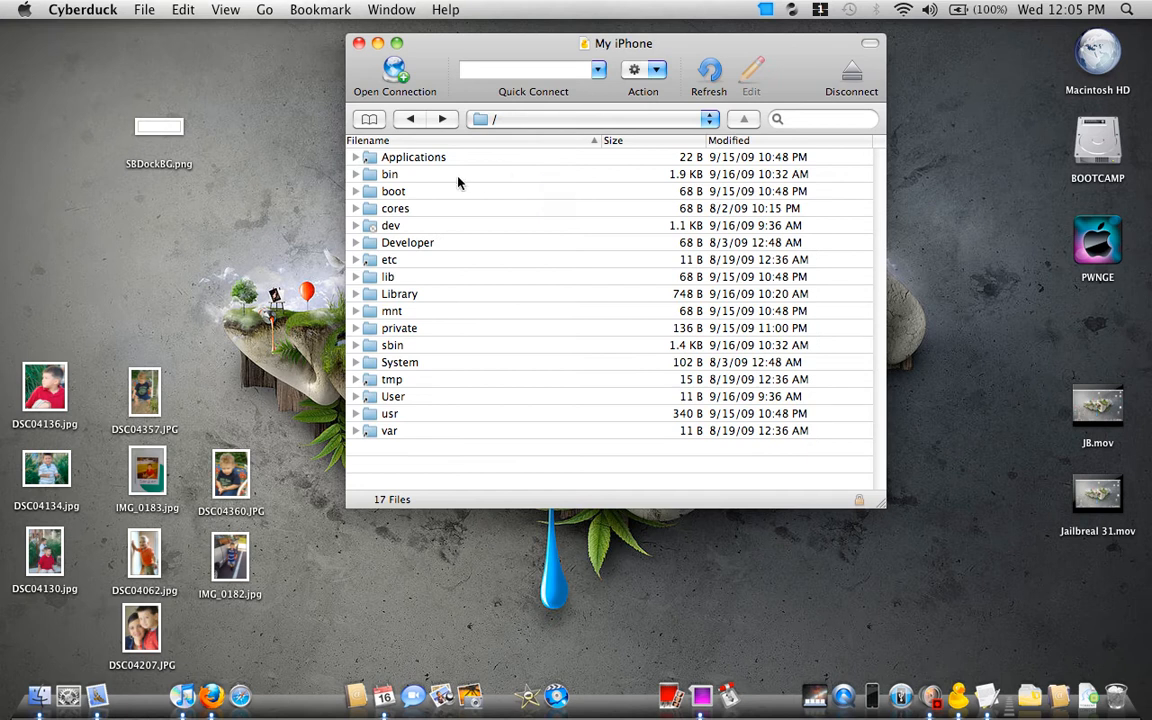
pyautogui.moveTo(458, 184)
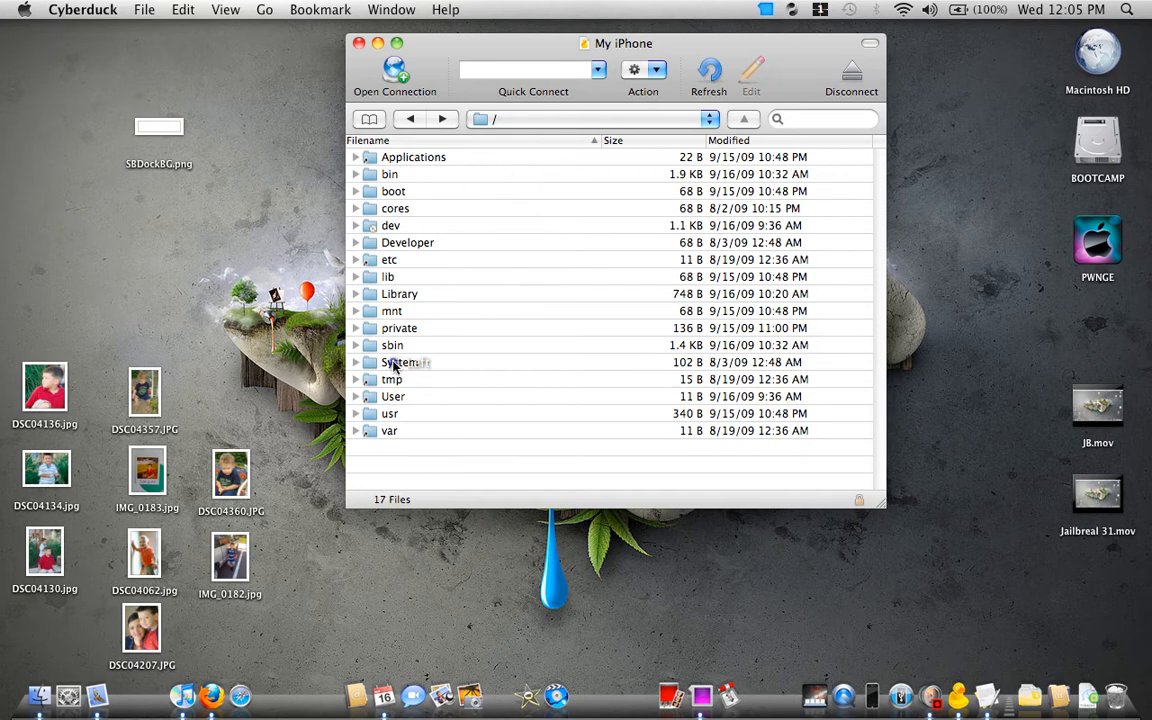
pyautogui.doubleClick(400, 362)
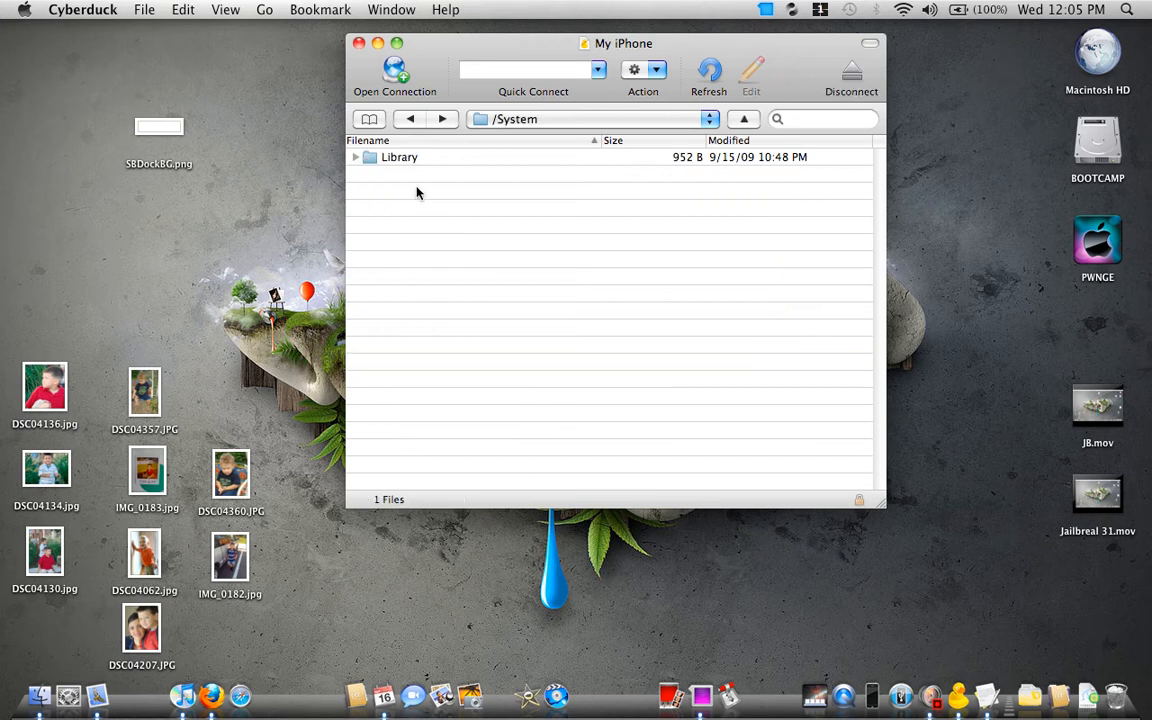
pyautogui.doubleClick(400, 156)
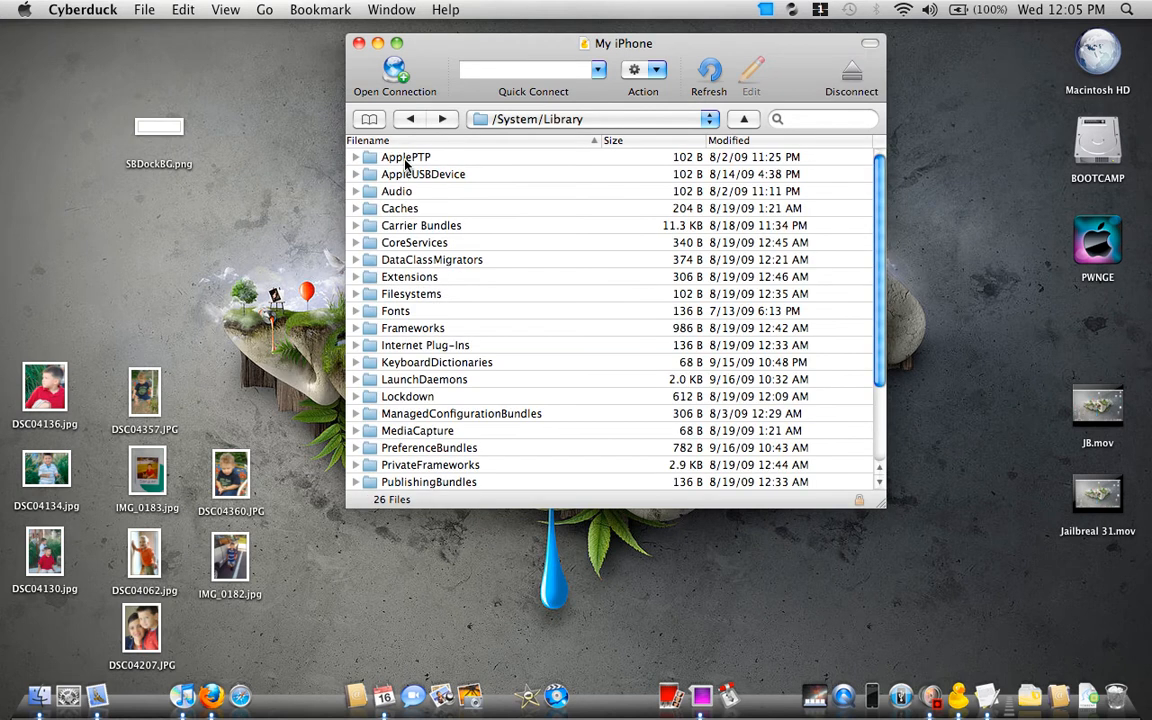
pyautogui.doubleClick(414, 242)
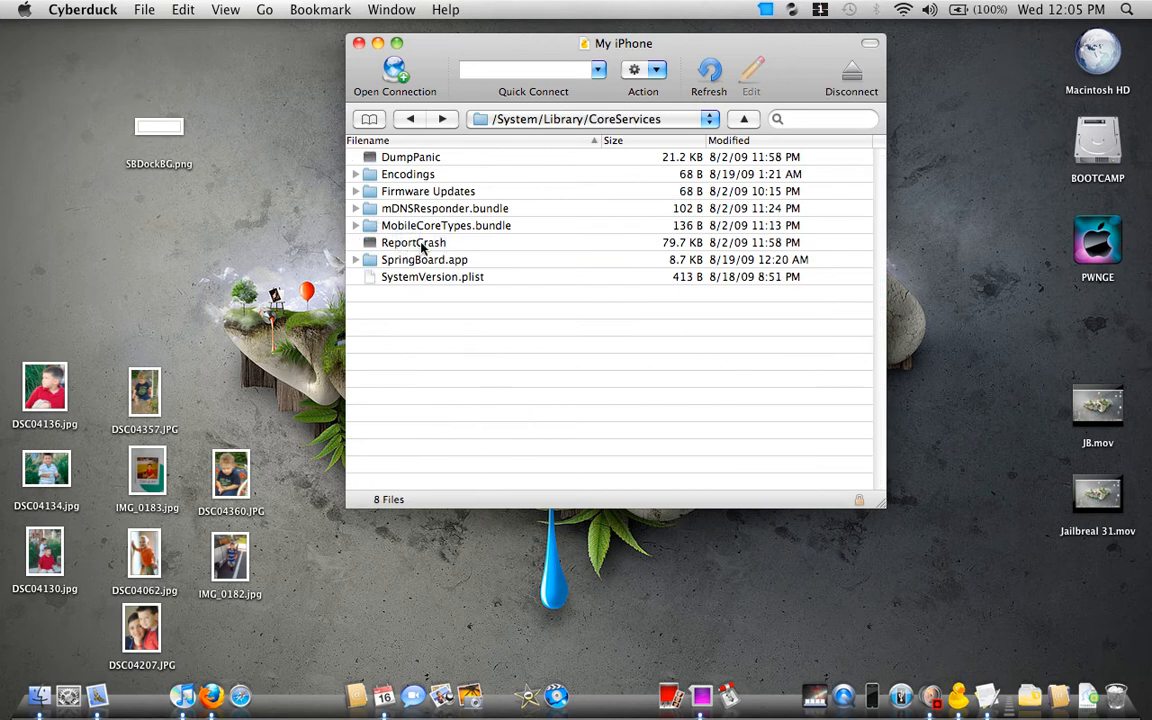
pyautogui.click(424, 260)
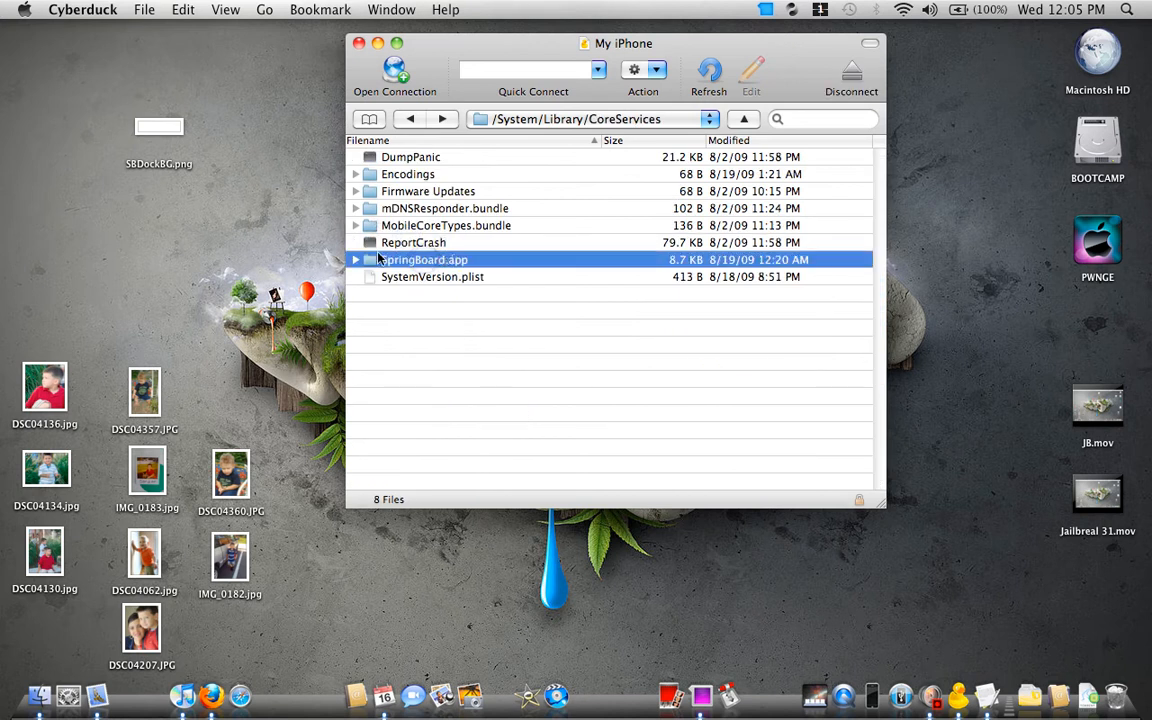
pyautogui.moveTo(170, 140)
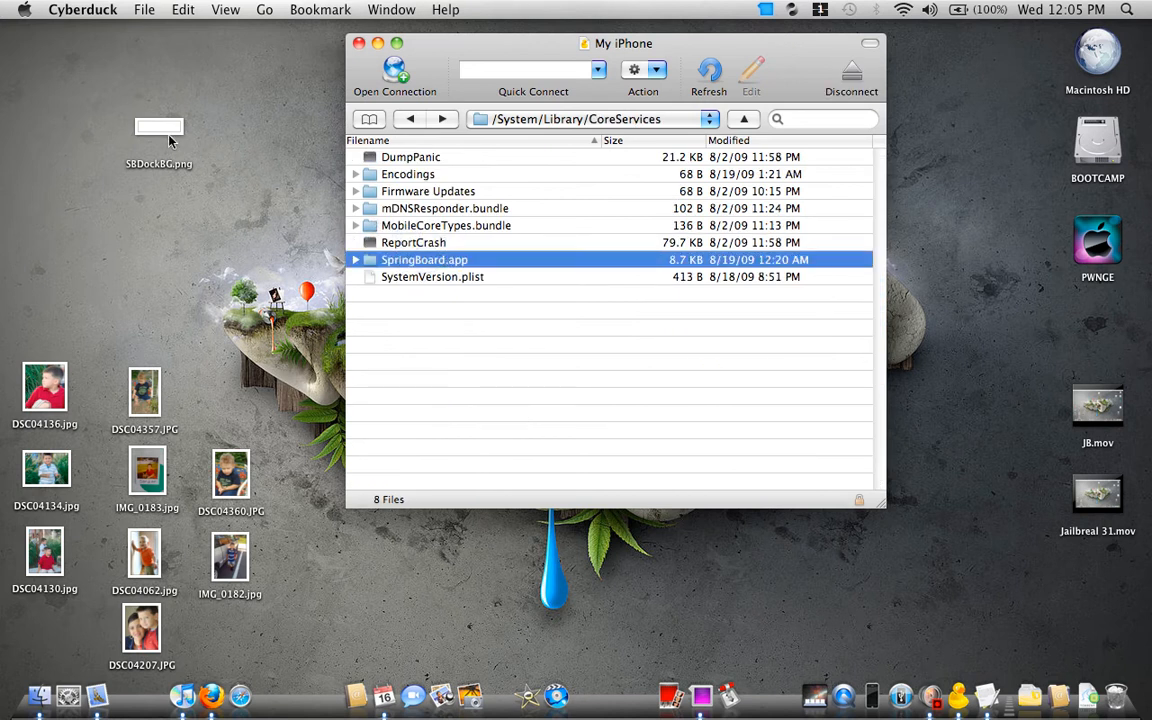
# Step: Upload SBDockBG.png into the SpringBoard.app package on the iPhone
pyautogui.doubleClick(424, 260)
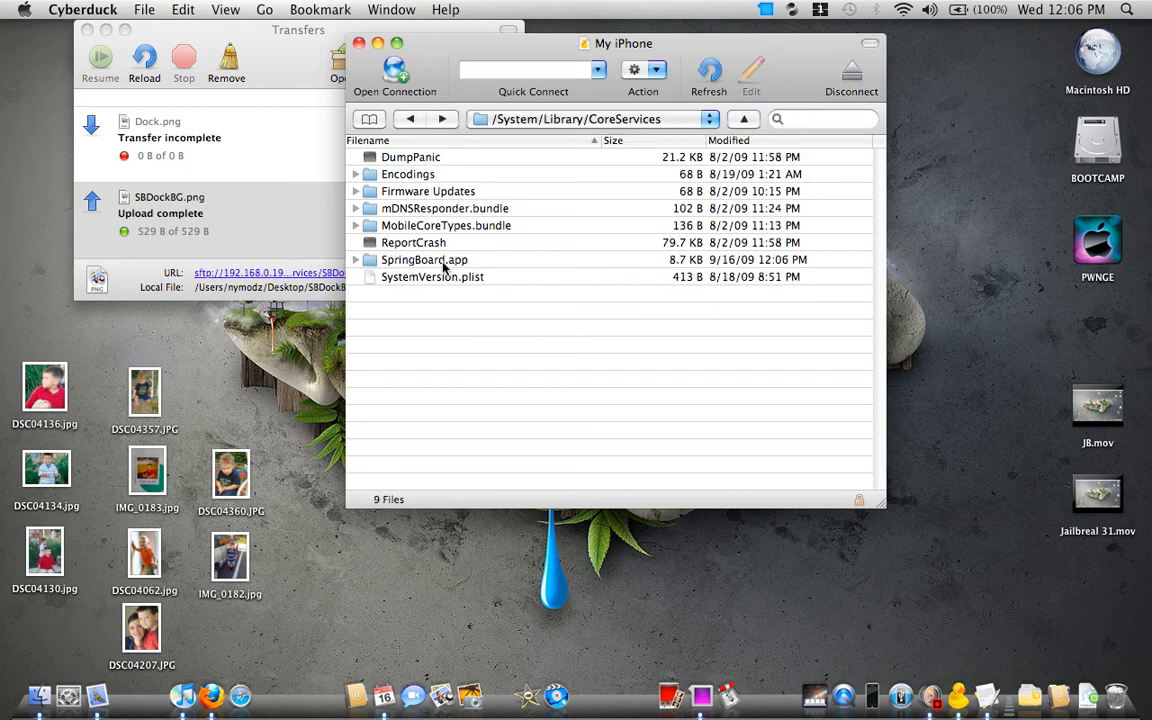
pyautogui.click(424, 260)
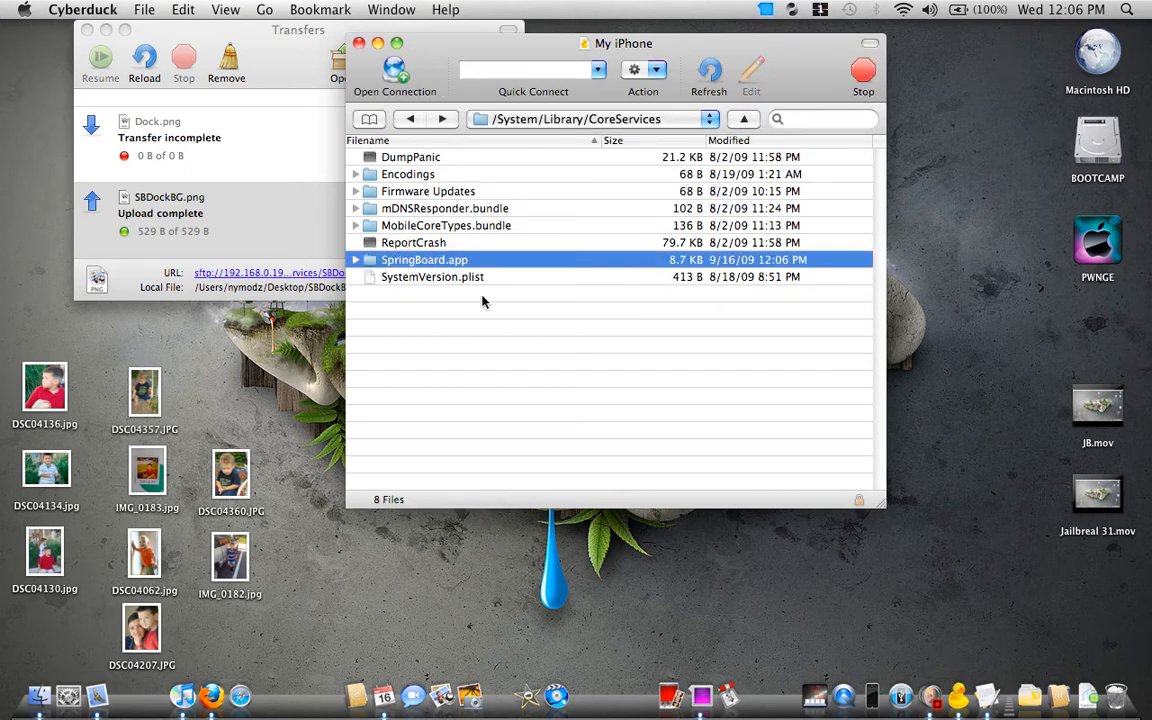
# Step: Browse SpringBoard.app's 261 files down to the uploaded 529 B SBDockBG.png
pyautogui.doubleClick(424, 260)
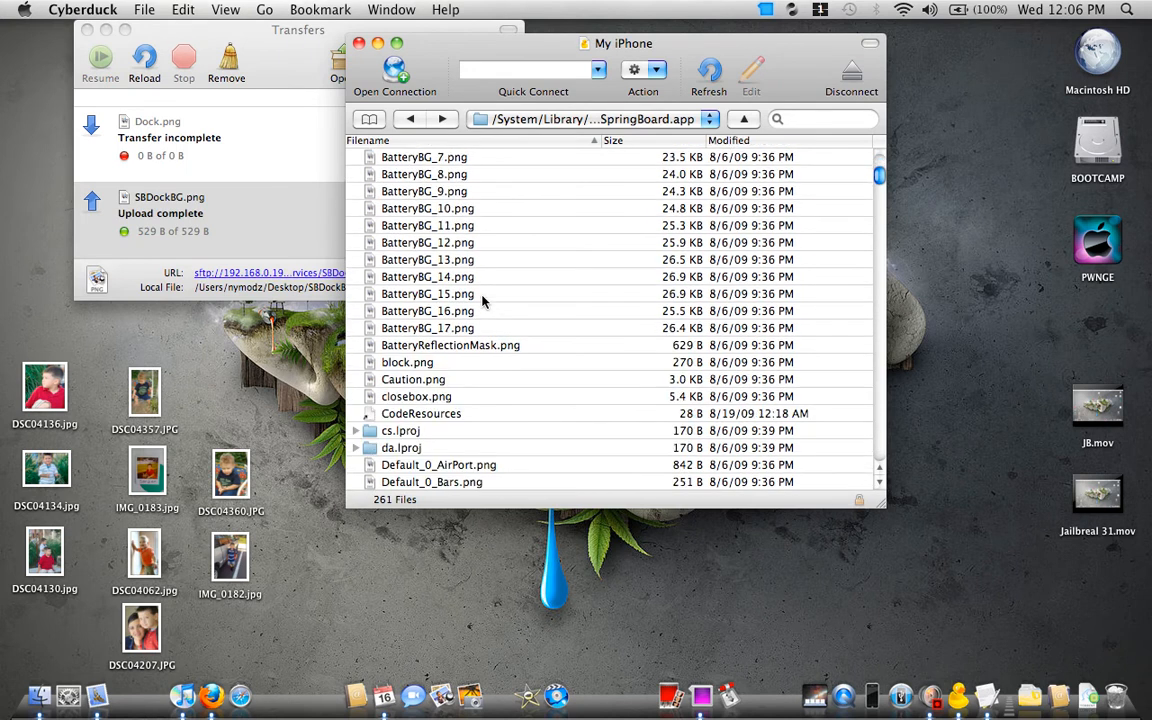
pyautogui.scroll(-3)
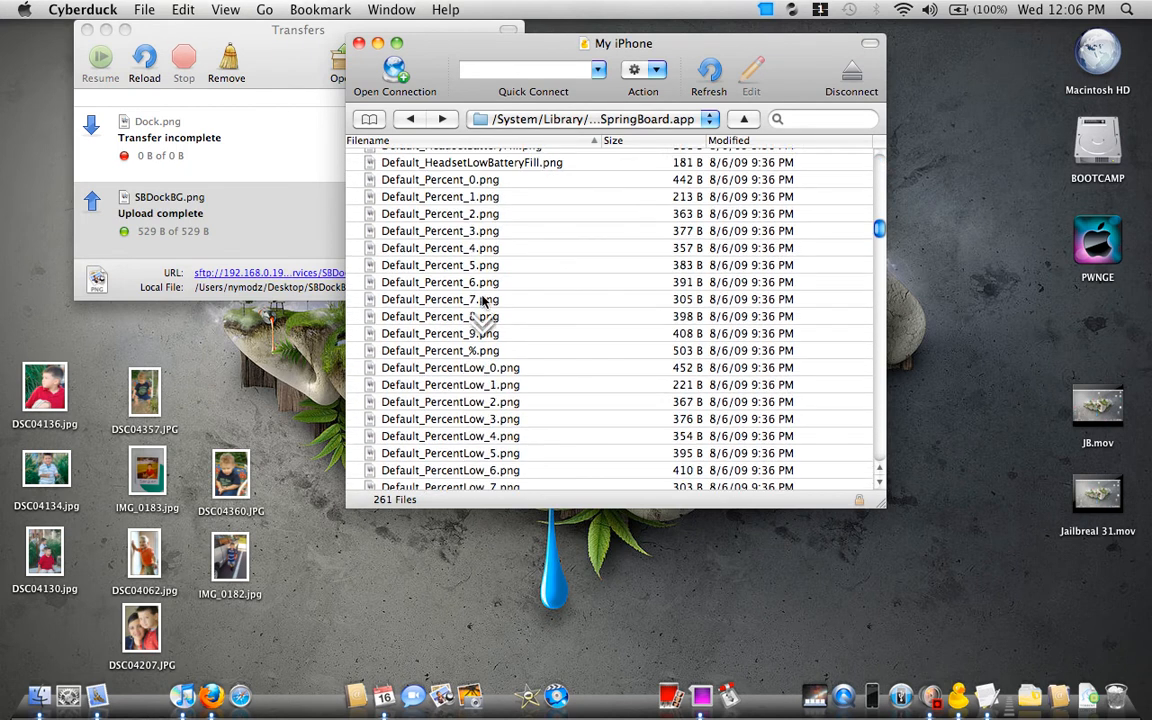
pyautogui.scroll(-3)
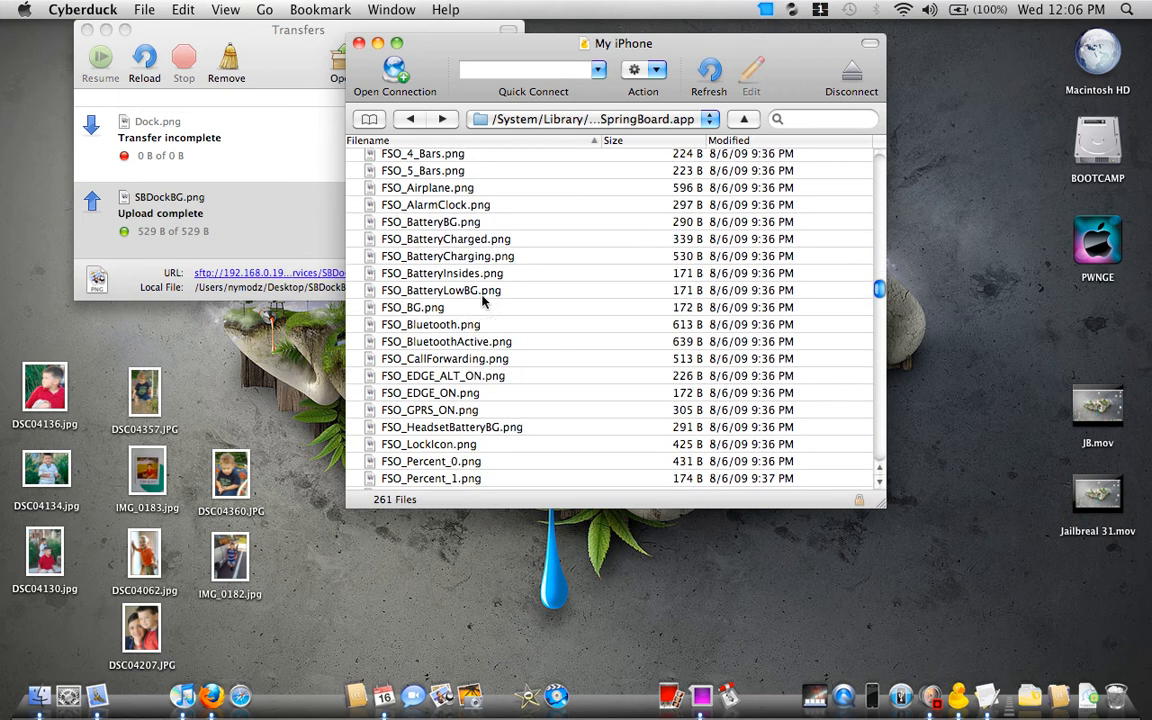
pyautogui.scroll(-3)
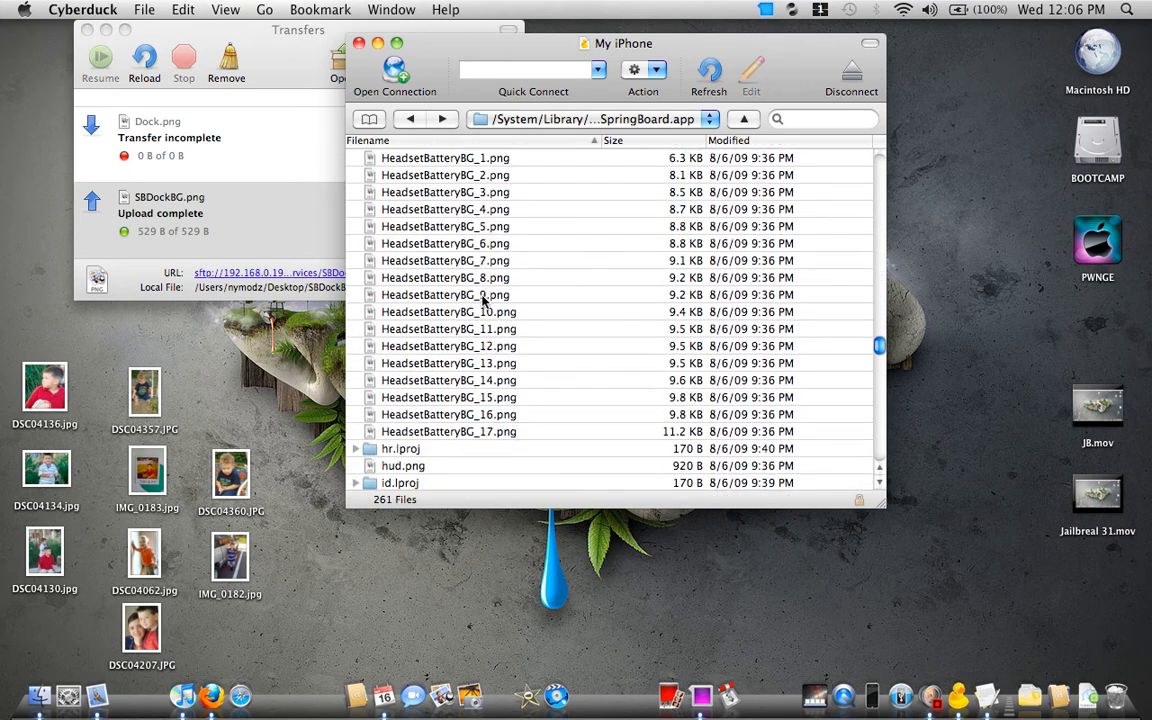
pyautogui.scroll(-3)
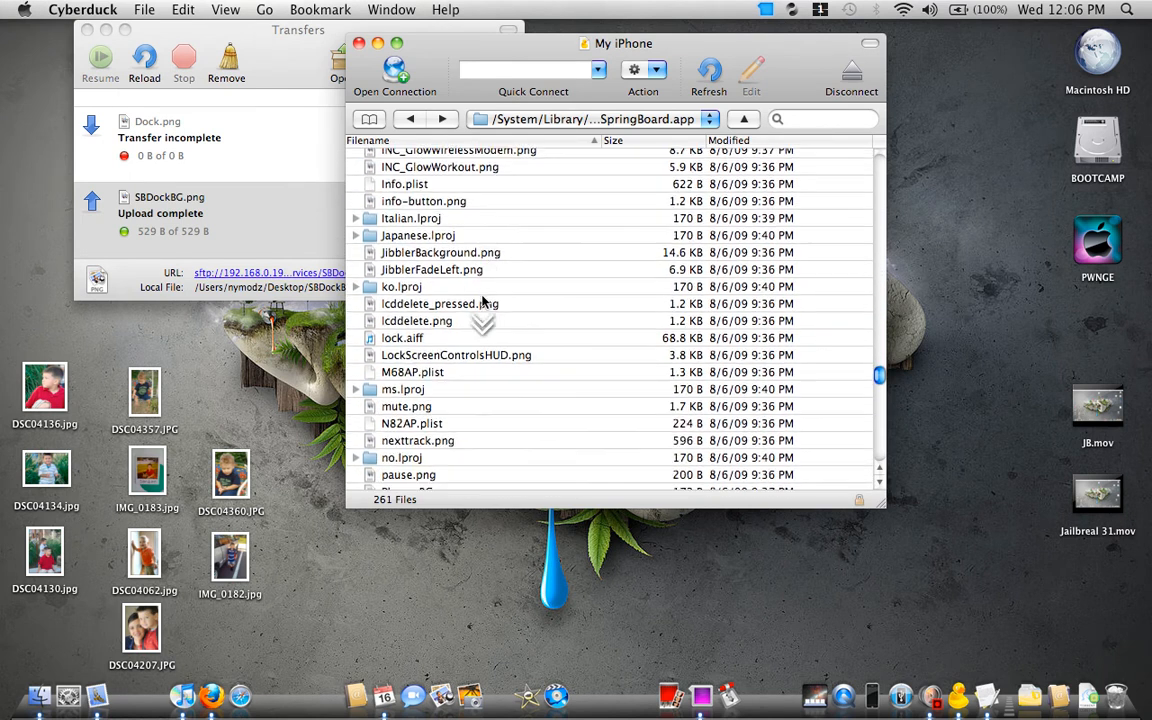
pyautogui.scroll(-3)
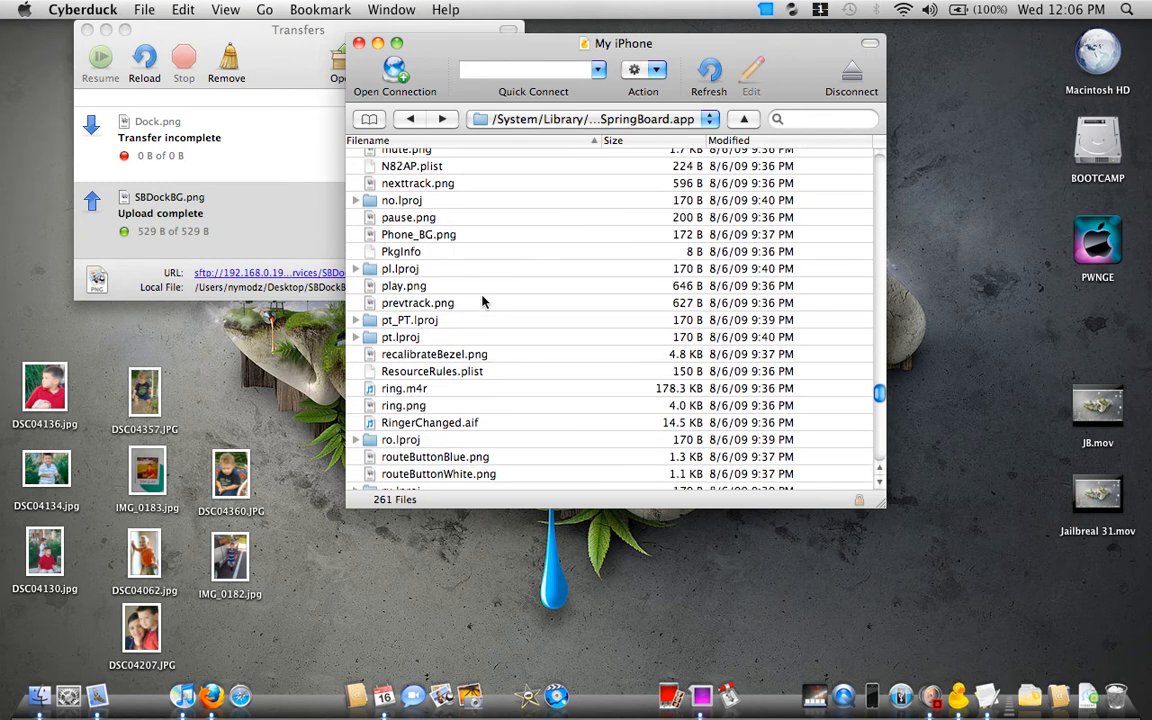
pyautogui.scroll(-3)
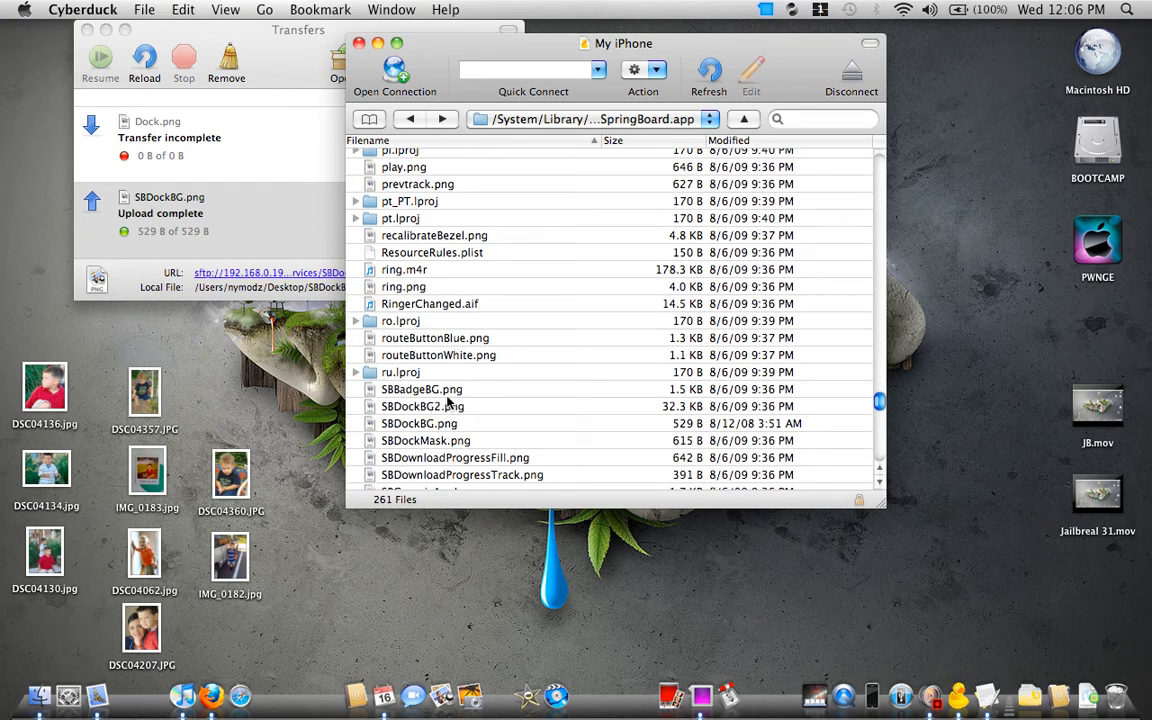
pyautogui.moveTo(432, 144)
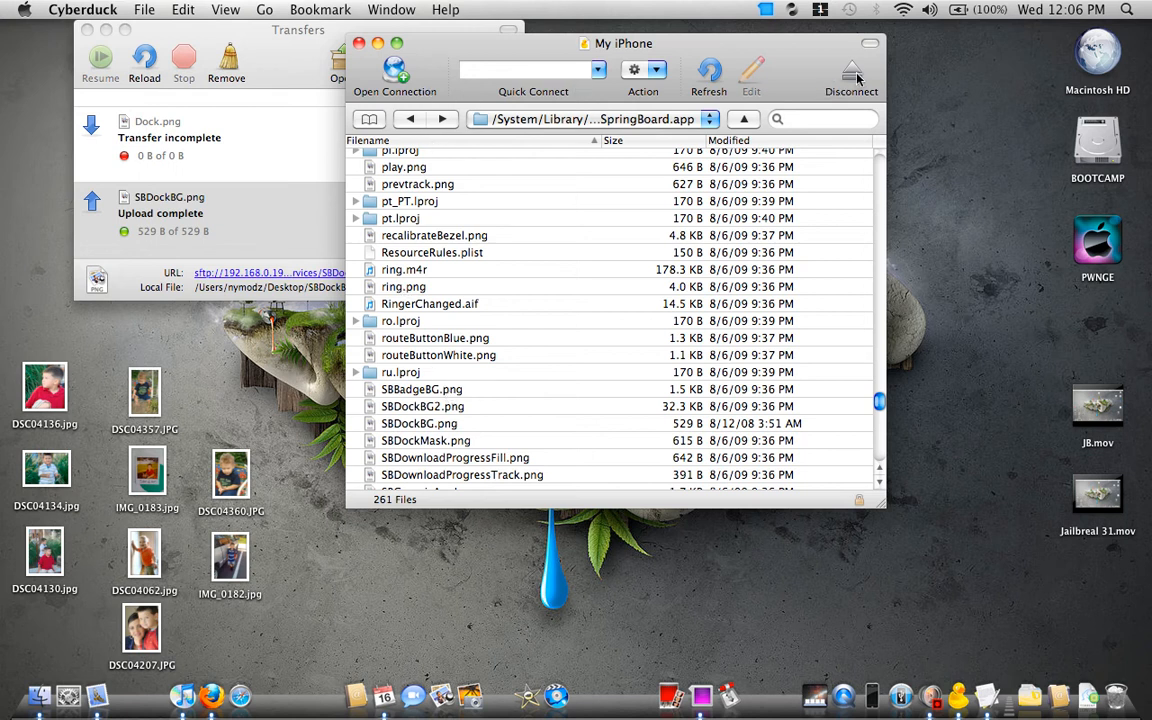
# Step: Disconnect Cyberduck from the iPhone and show the iPhone's home screen with its dock
pyautogui.click(852, 70)
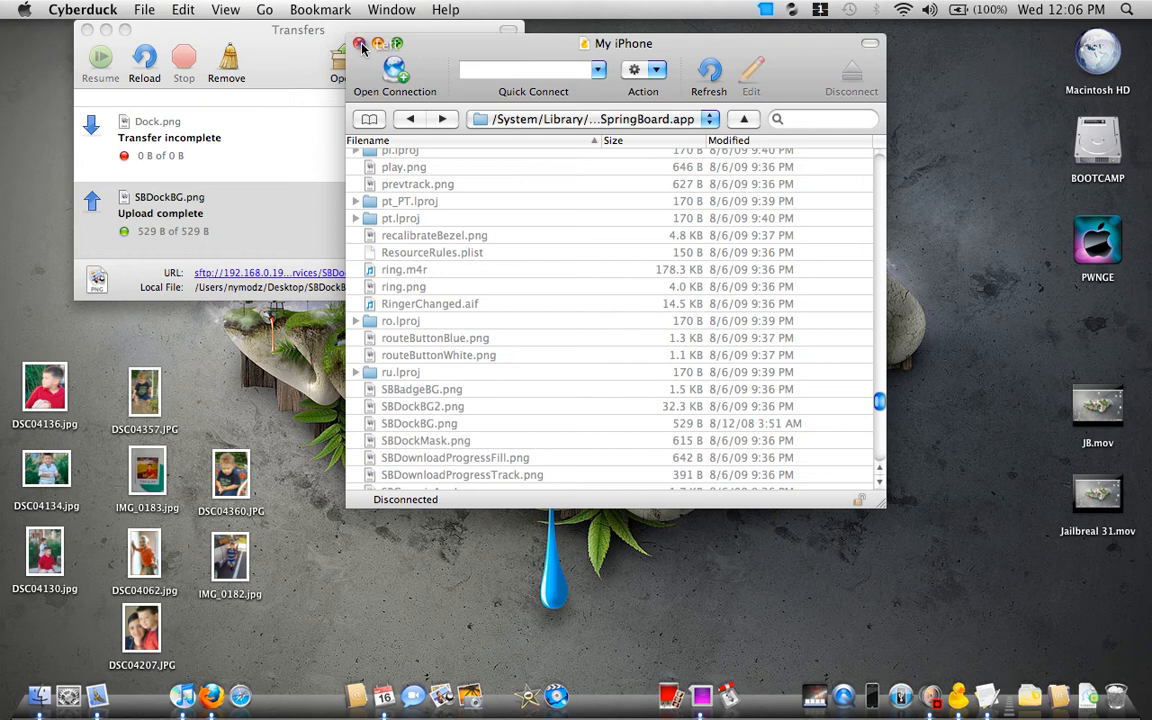
pyautogui.click(360, 44)
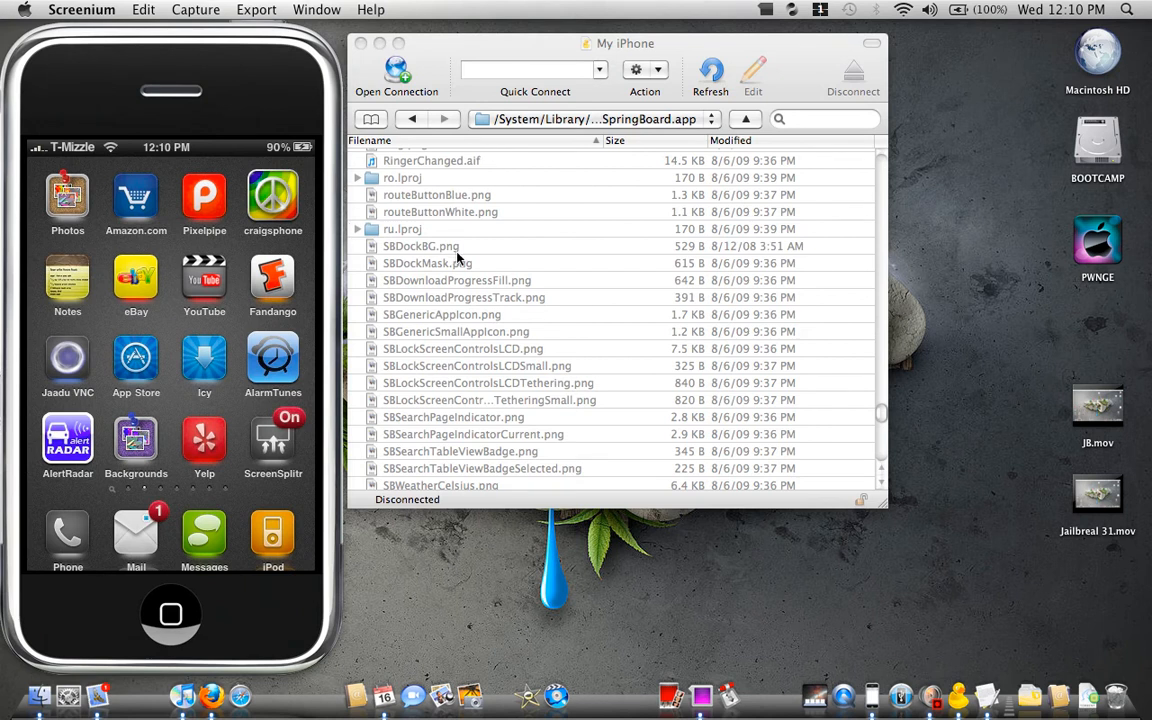
pyautogui.moveTo(380, 256)
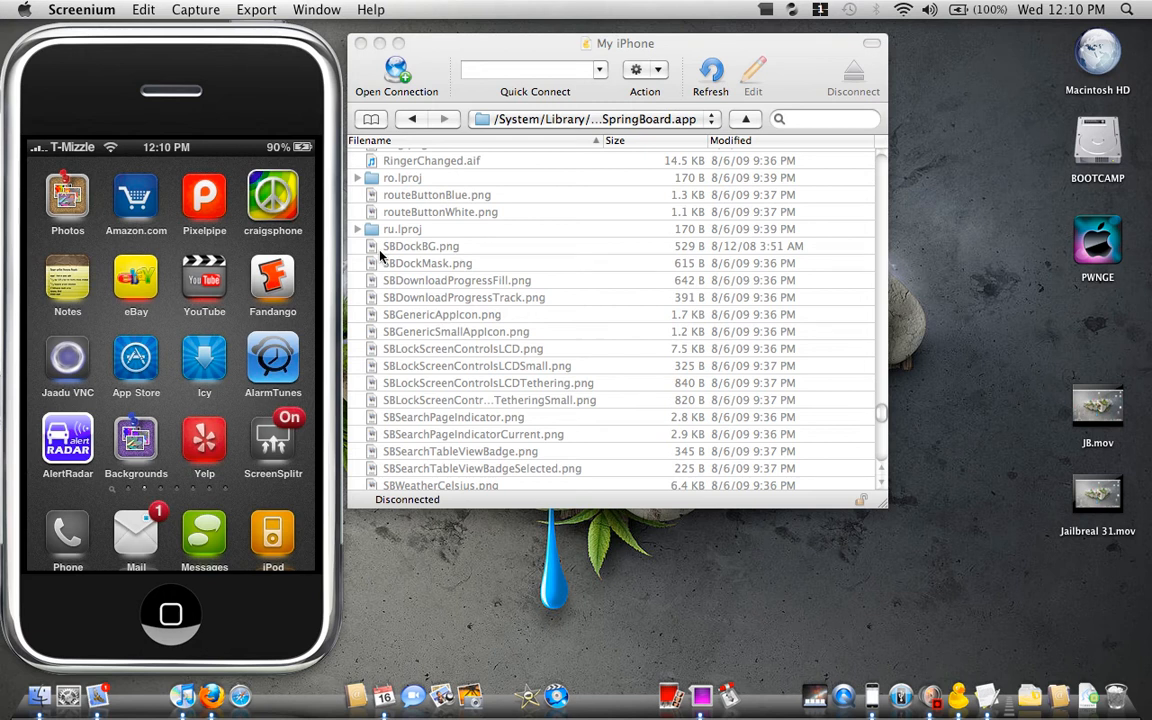
pyautogui.moveTo(400, 256)
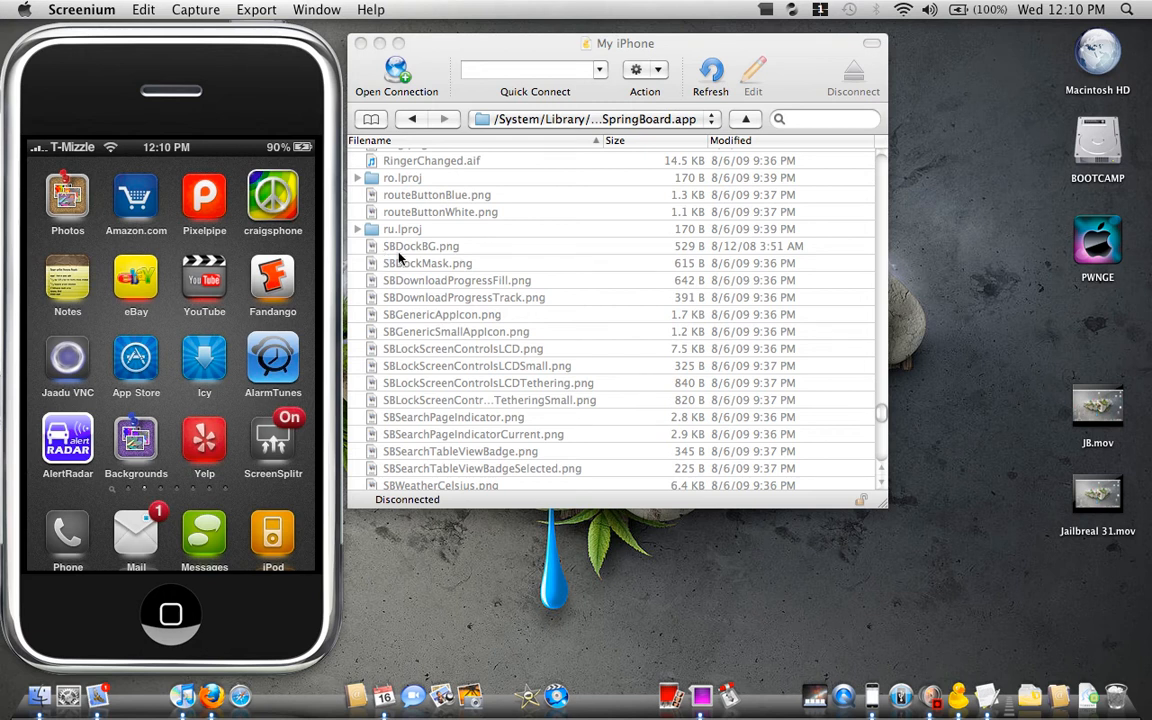
pyautogui.moveTo(414, 260)
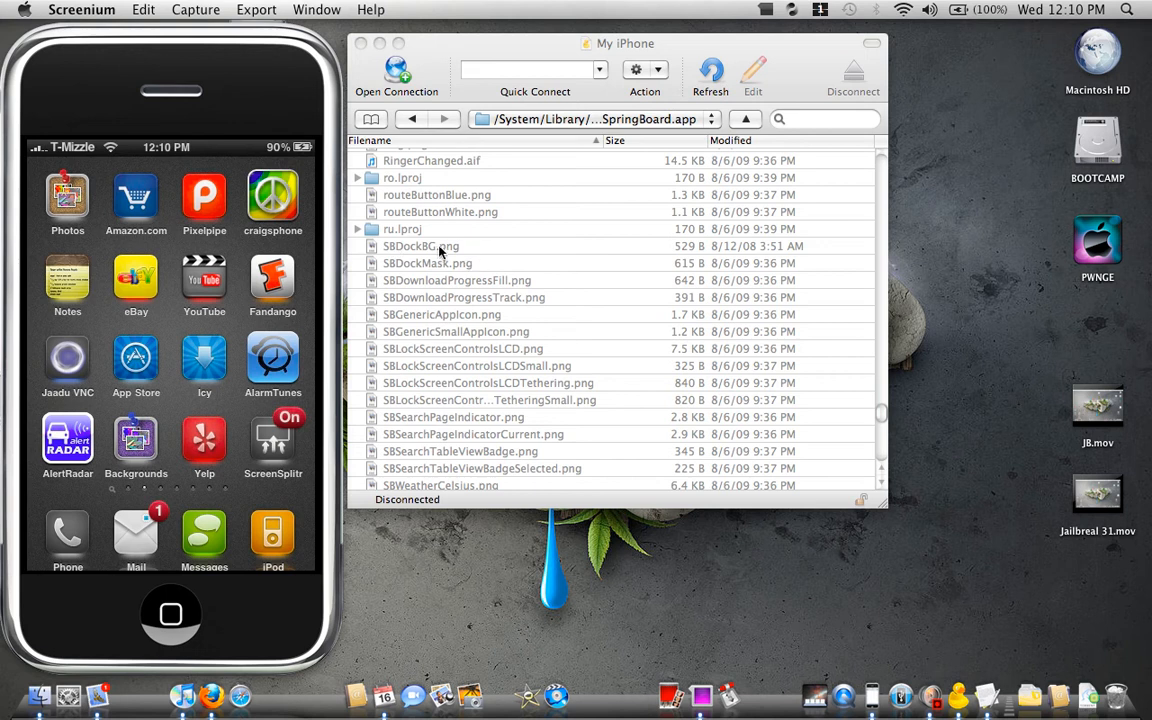
pyautogui.moveTo(48, 530)
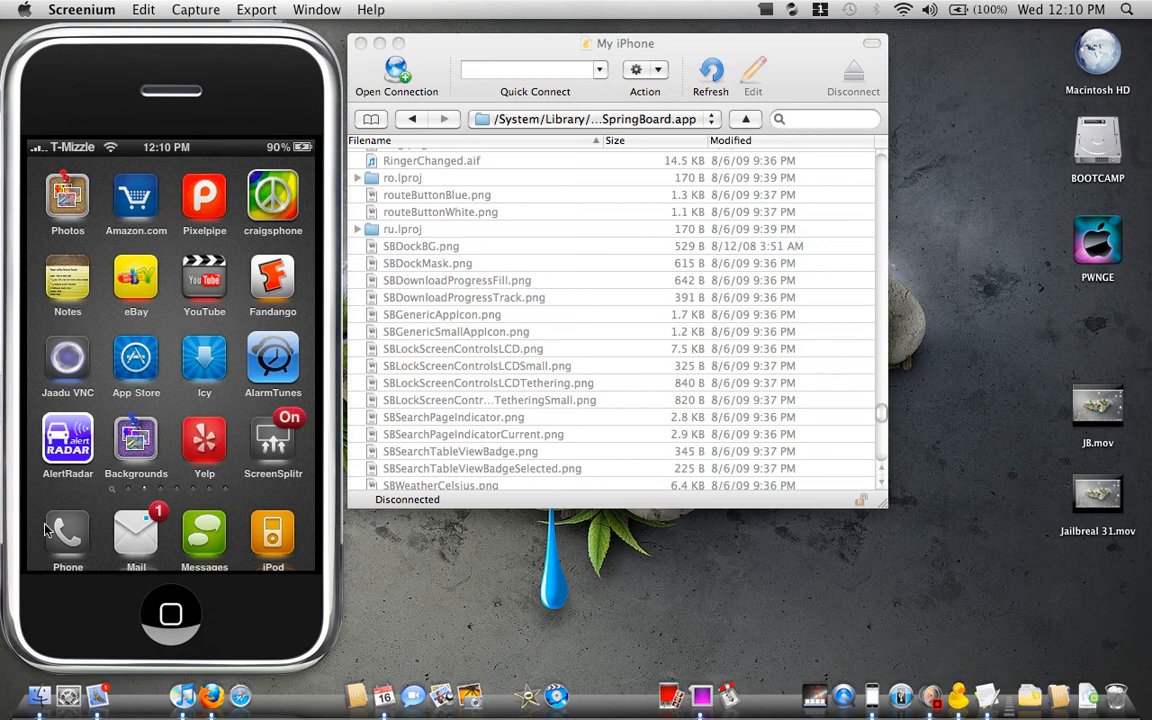
pyautogui.moveTo(196, 504)
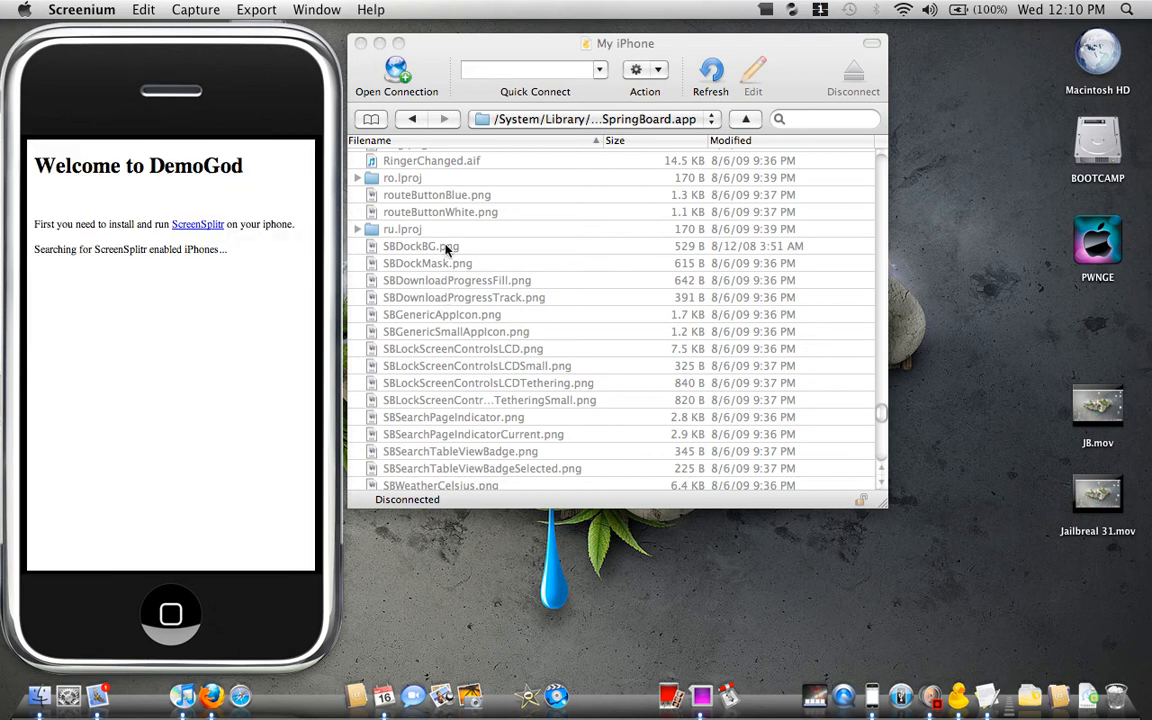
pyautogui.moveTo(258, 380)
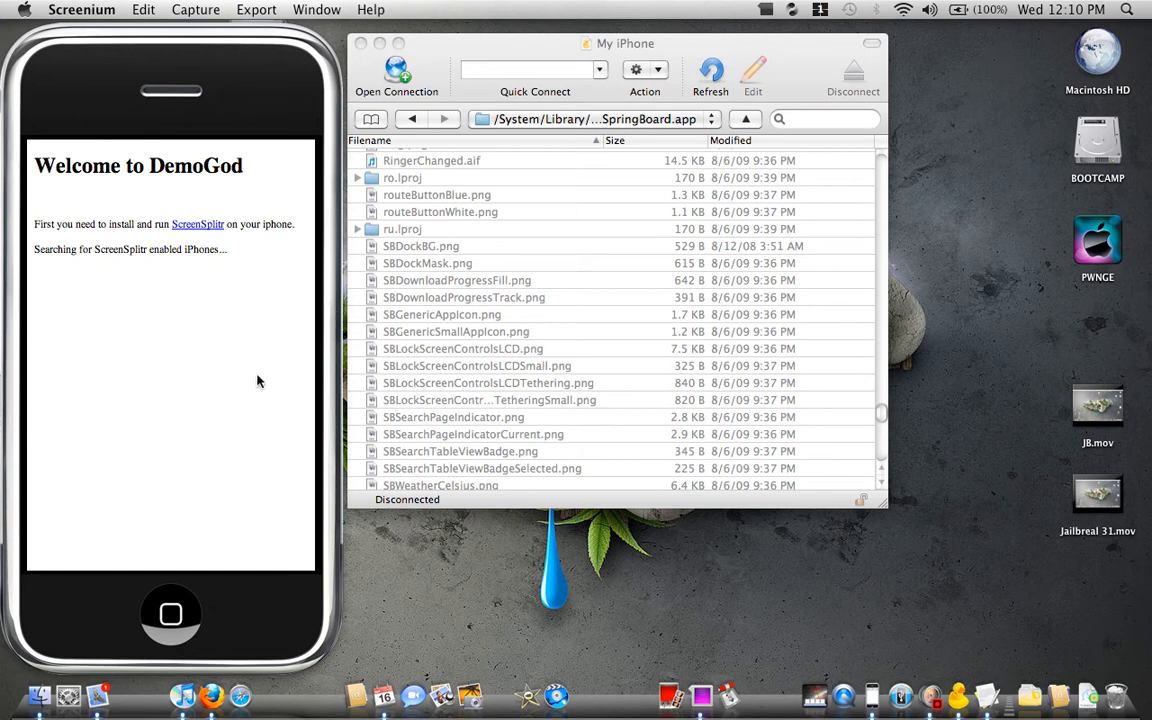
pyautogui.moveTo(212, 432)
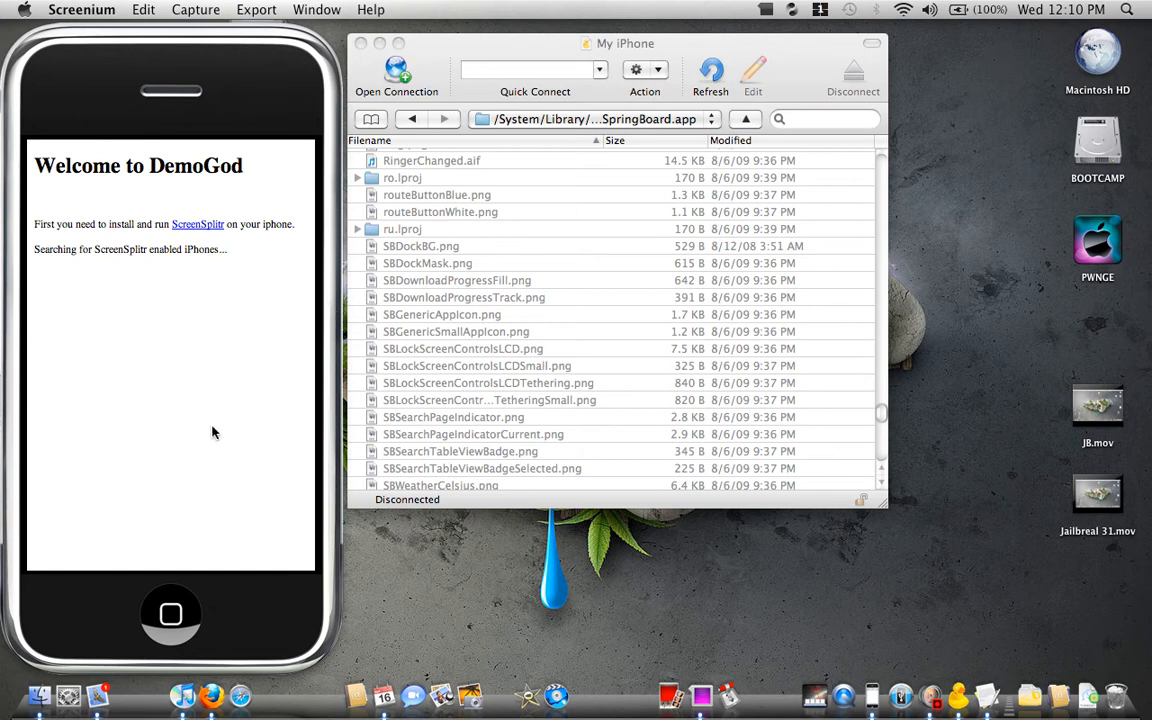
pyautogui.moveTo(448, 92)
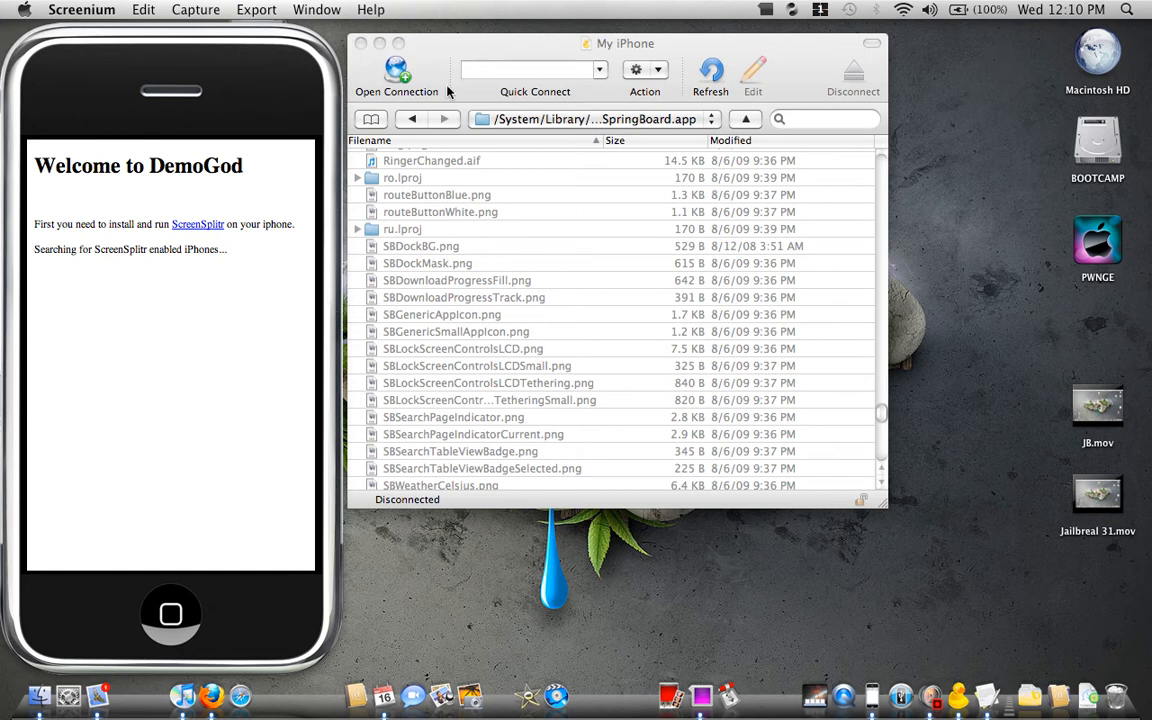